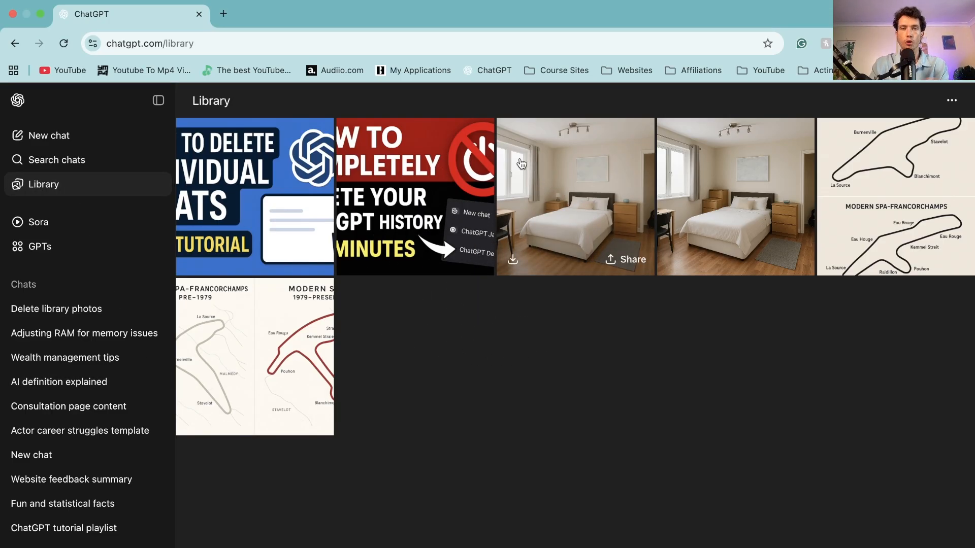
mouse_move(363, 188)
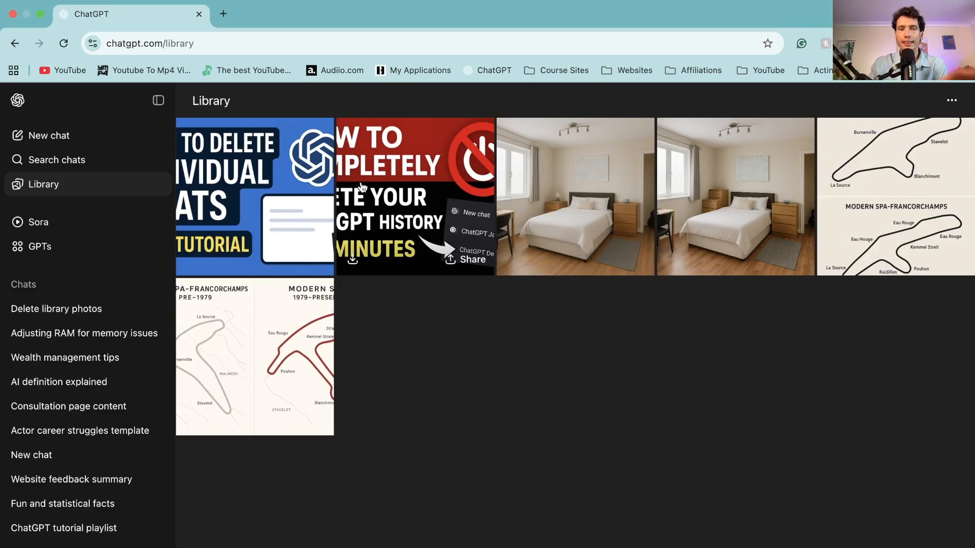
mouse_move(415, 280)
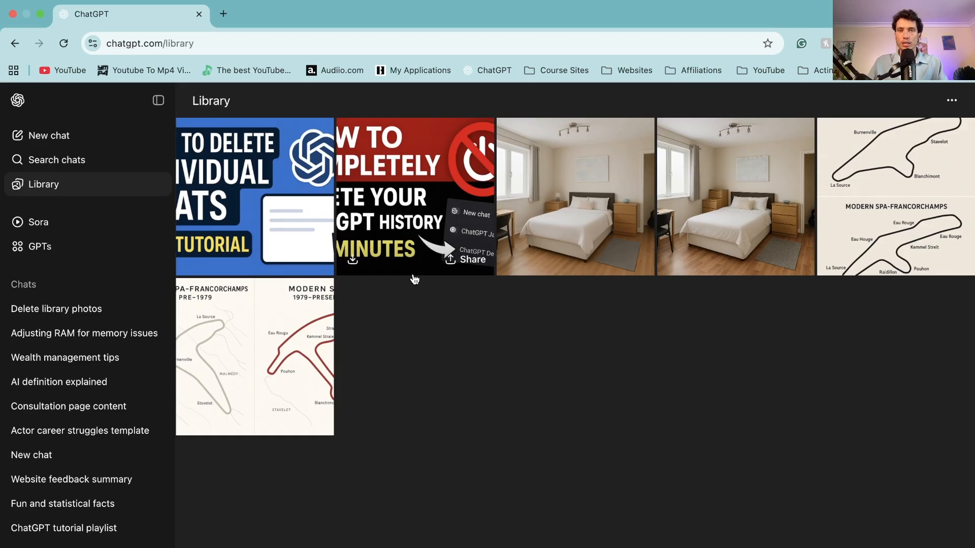
- View the library images full size, ending on 'Delete ChatGPT History in Minutes'
click(254, 195)
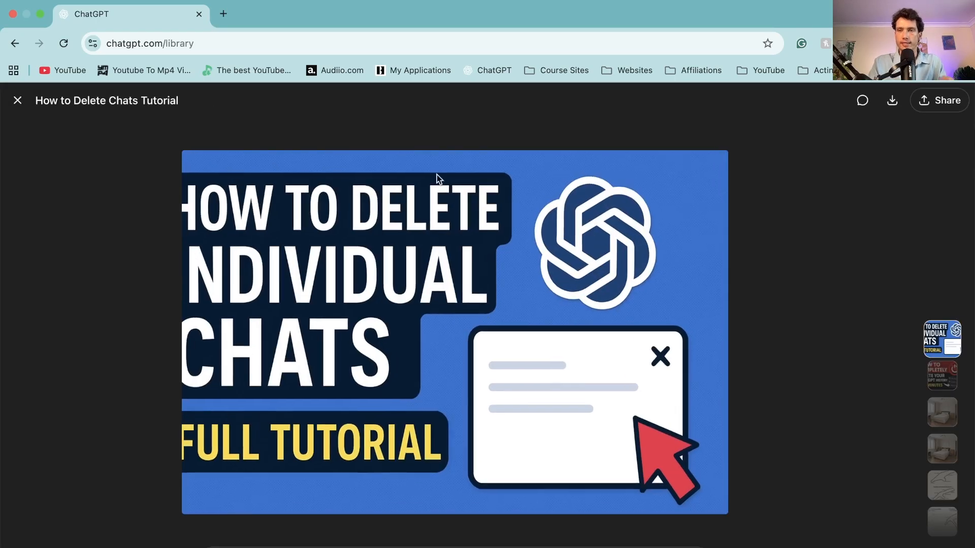
mouse_move(36, 177)
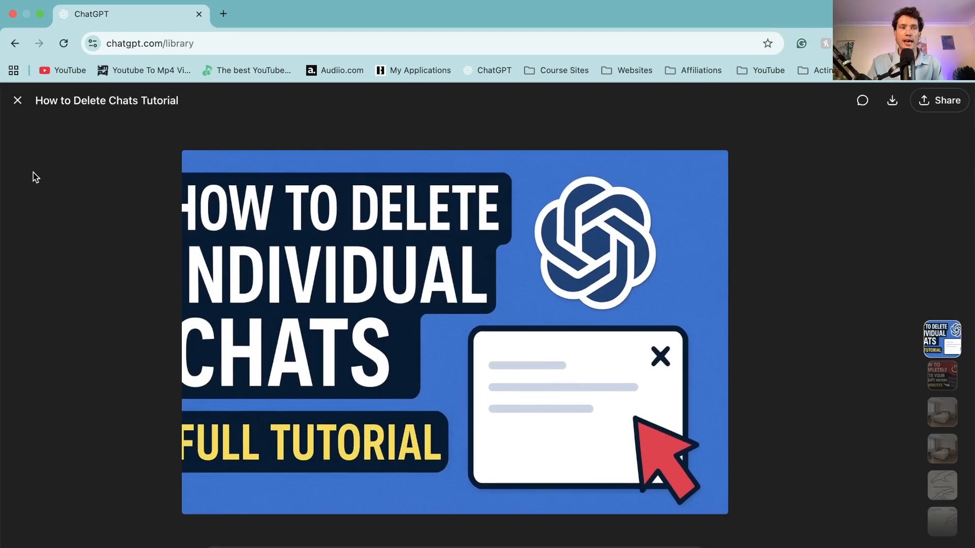
click(17, 100)
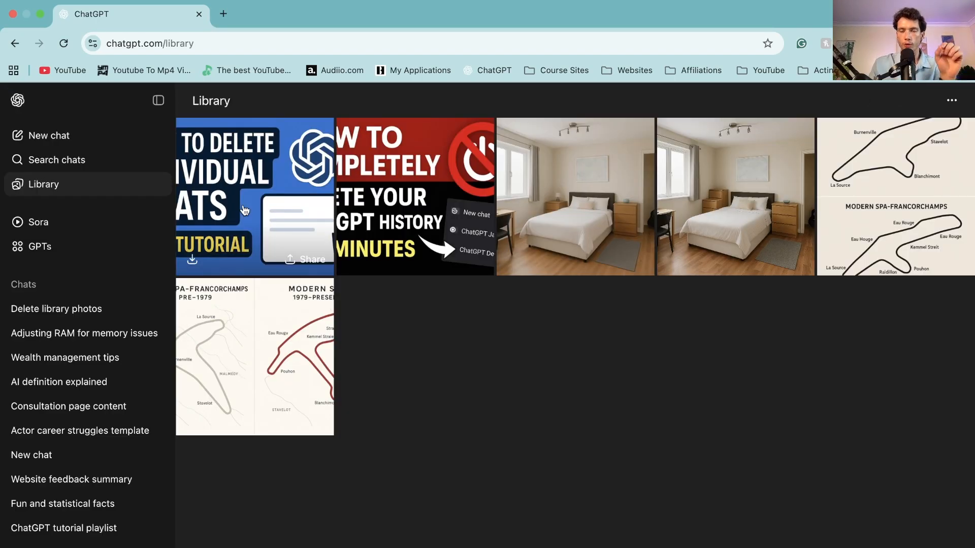
click(950, 100)
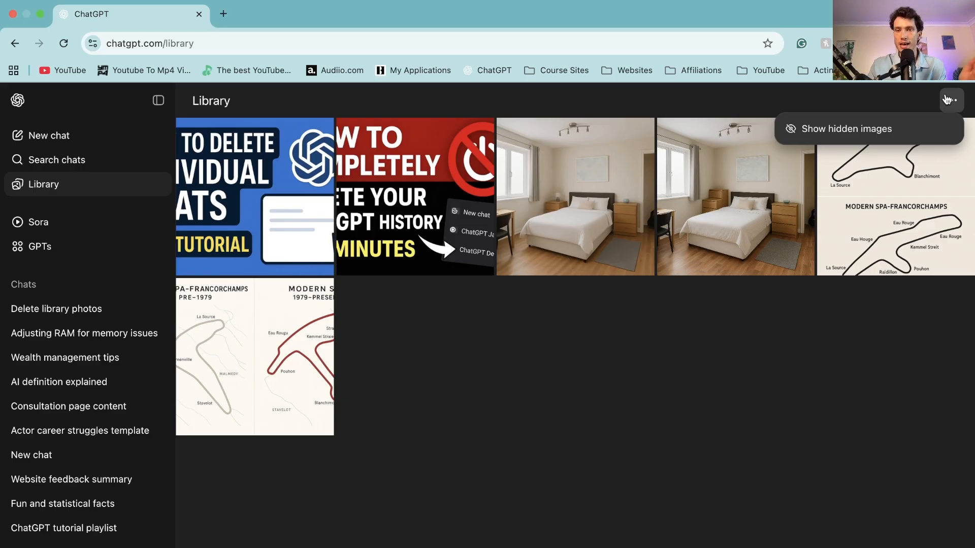
mouse_move(244, 279)
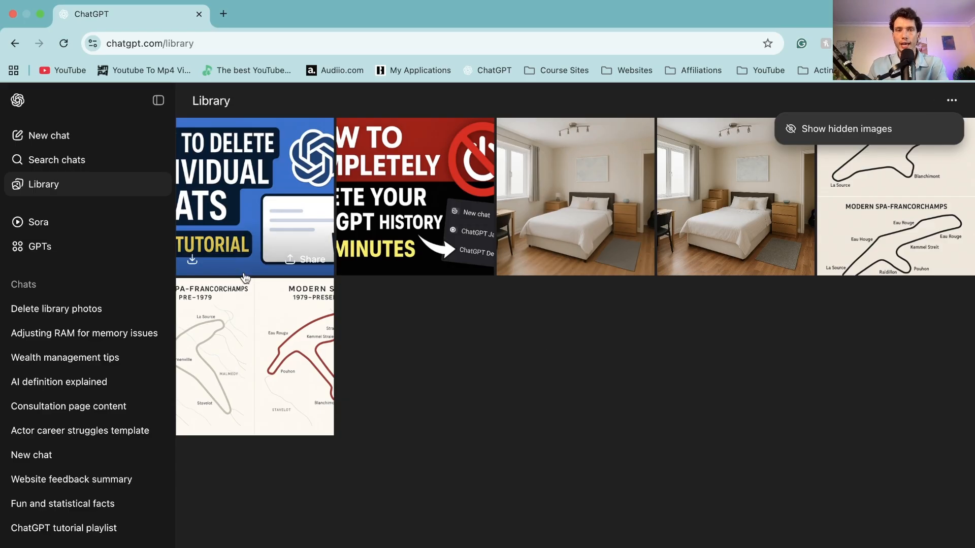
mouse_move(440, 218)
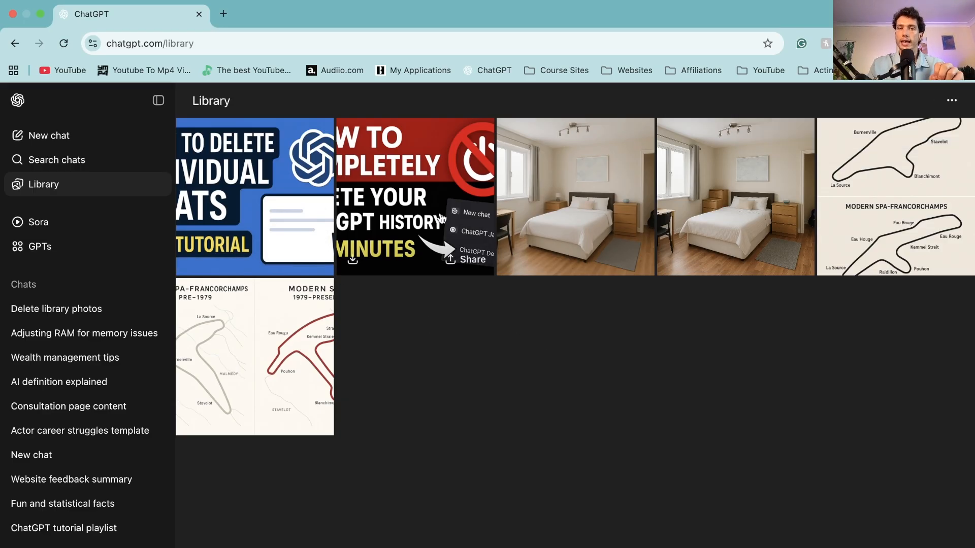
click(414, 195)
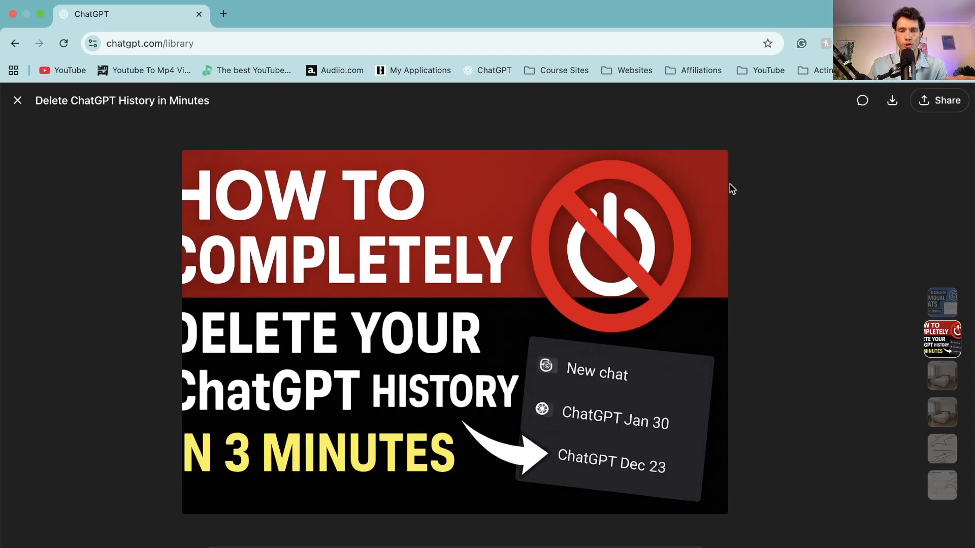
mouse_move(891, 100)
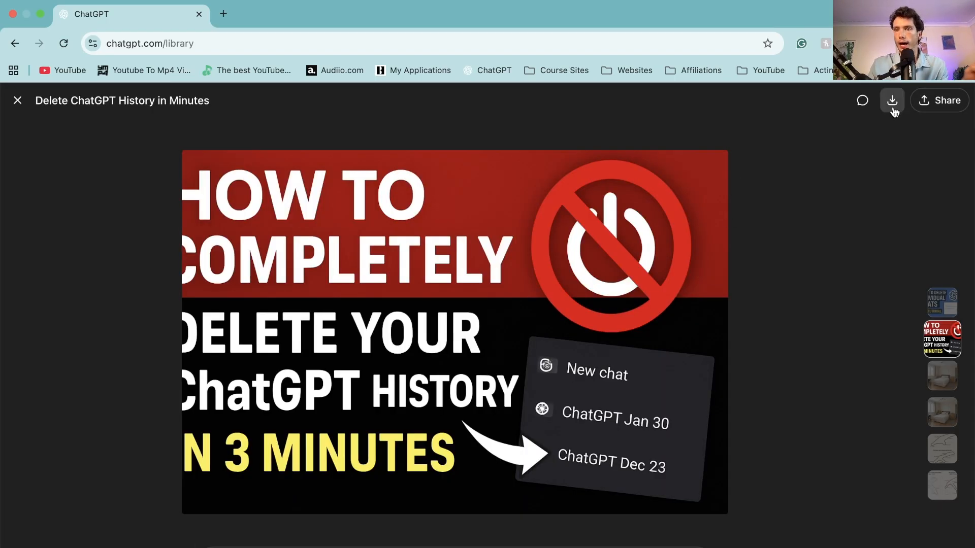
mouse_move(892, 100)
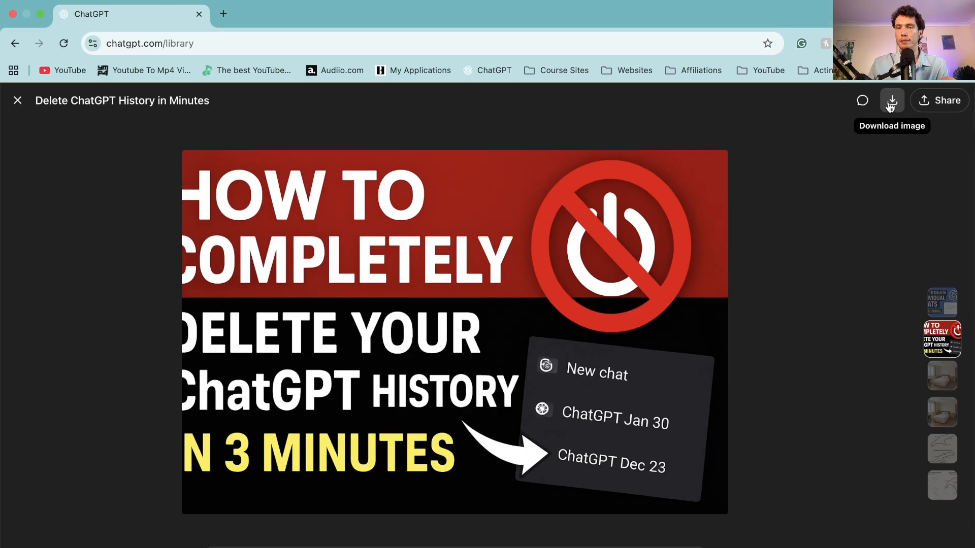
mouse_move(829, 159)
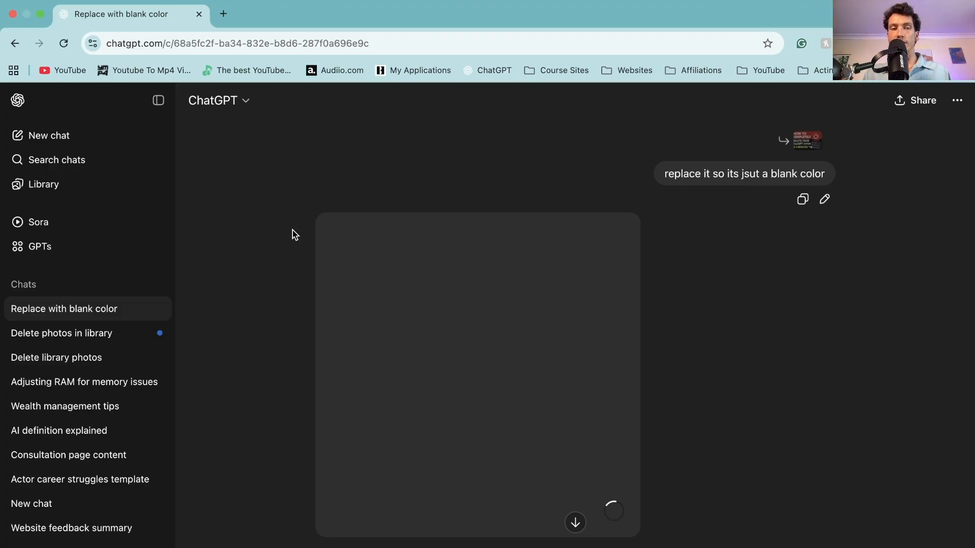
mouse_move(159, 309)
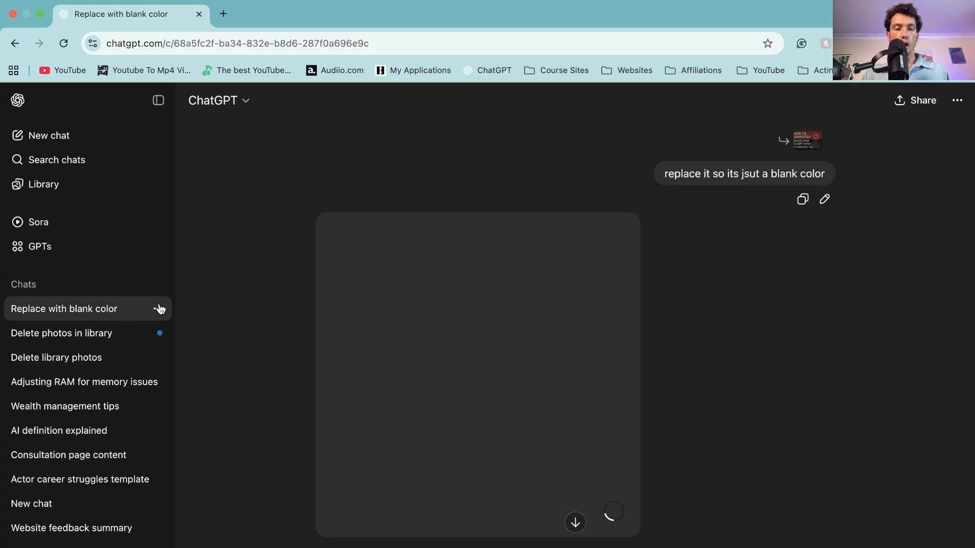
- Delete the 'Replace with blank color' chat and open 'Delete photos in library'
click(159, 309)
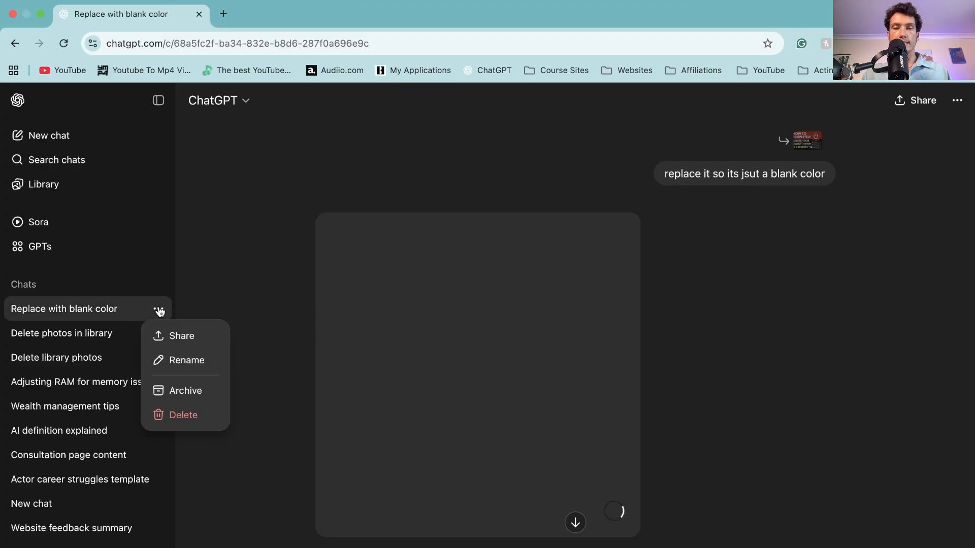
mouse_move(182, 415)
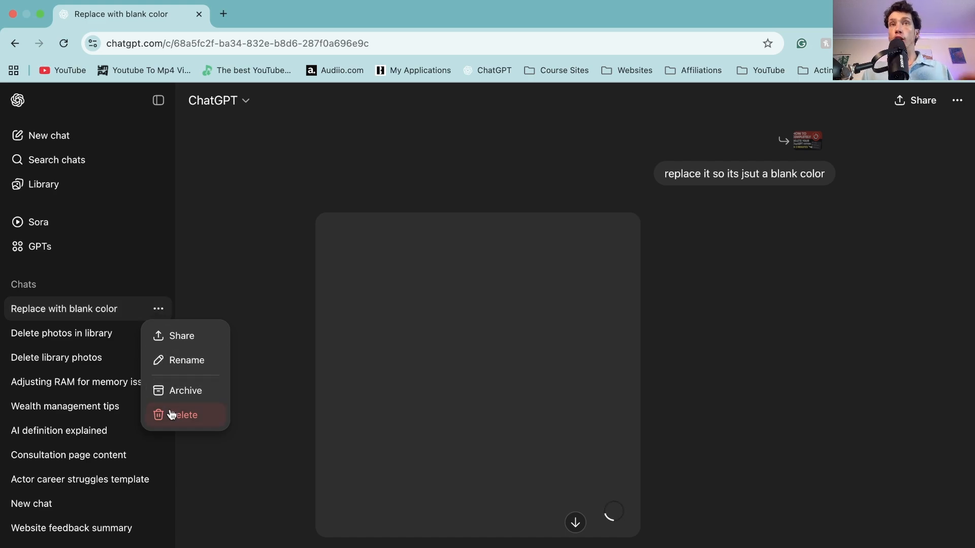
click(362, 243)
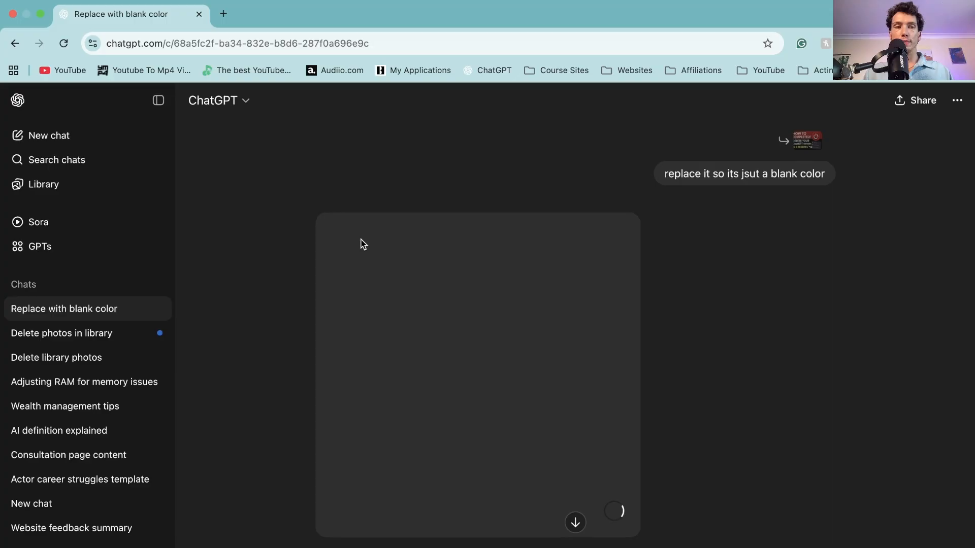
click(62, 333)
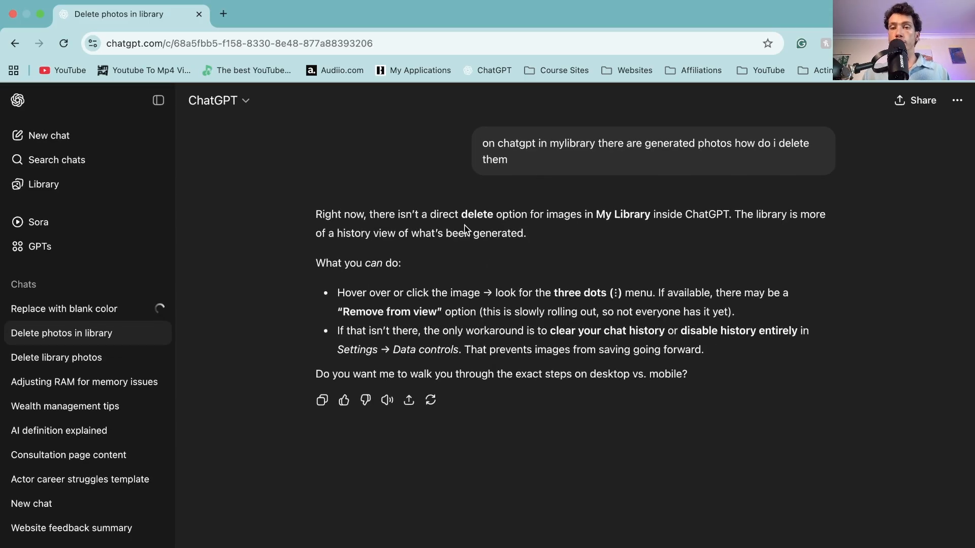
mouse_move(665, 251)
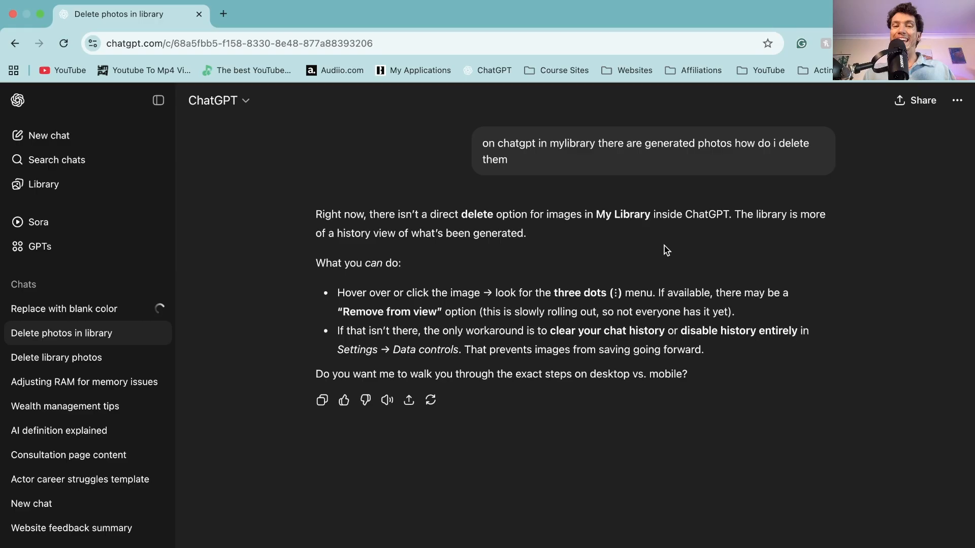
mouse_move(445, 324)
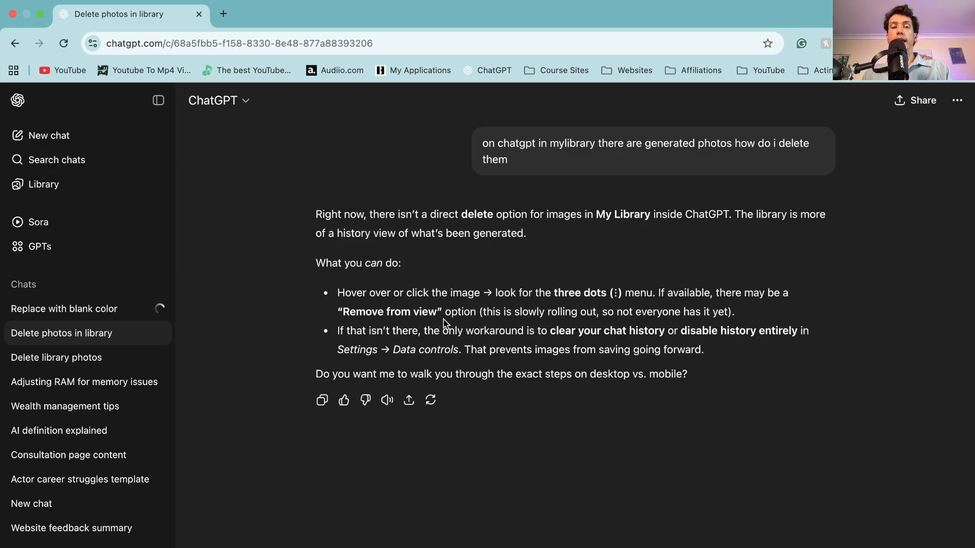
mouse_move(529, 324)
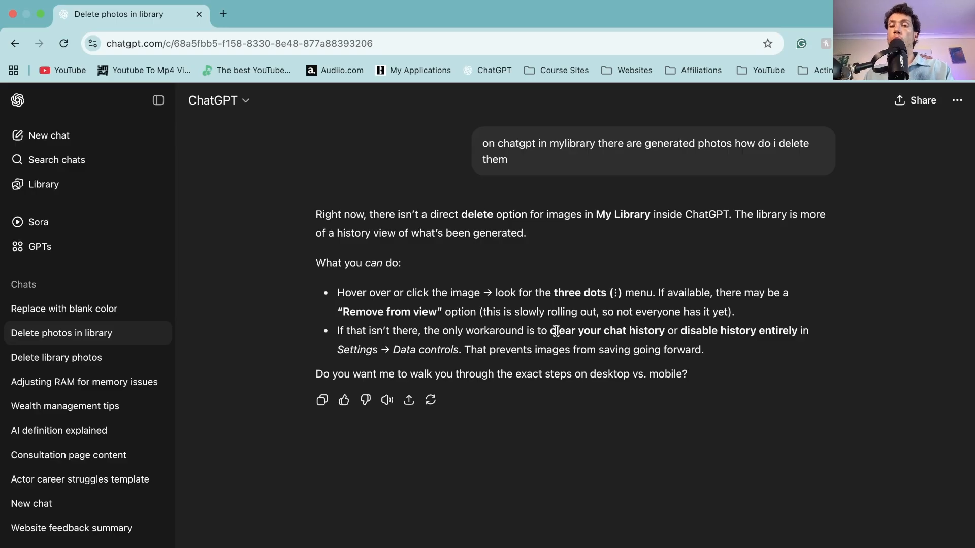
mouse_move(571, 332)
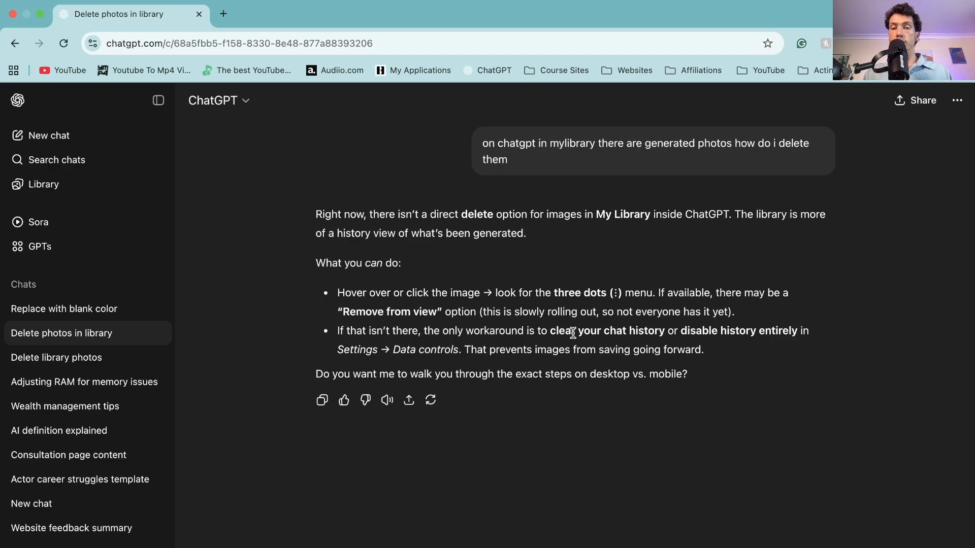
mouse_move(471, 386)
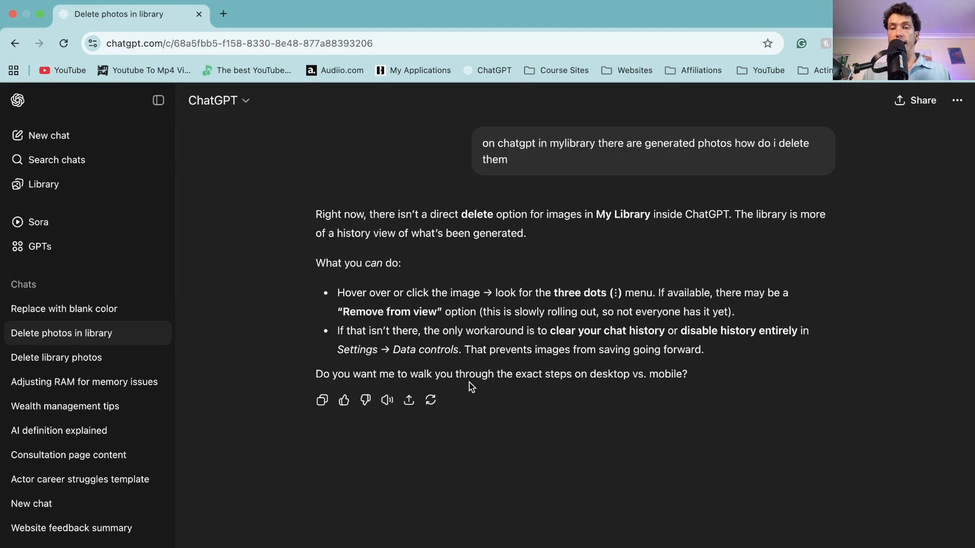
mouse_move(458, 388)
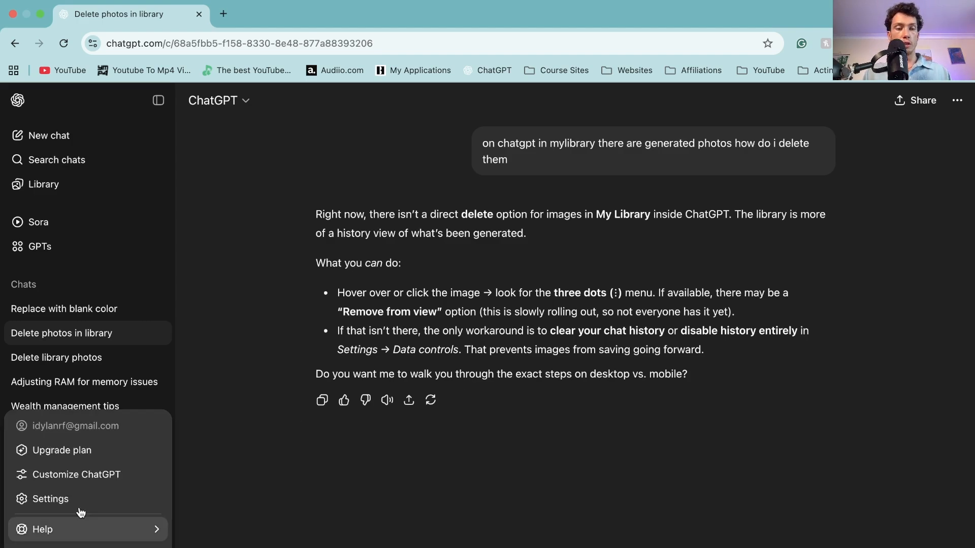
- Review Data controls with the Delete all chats option, then open the Library
click(50, 499)
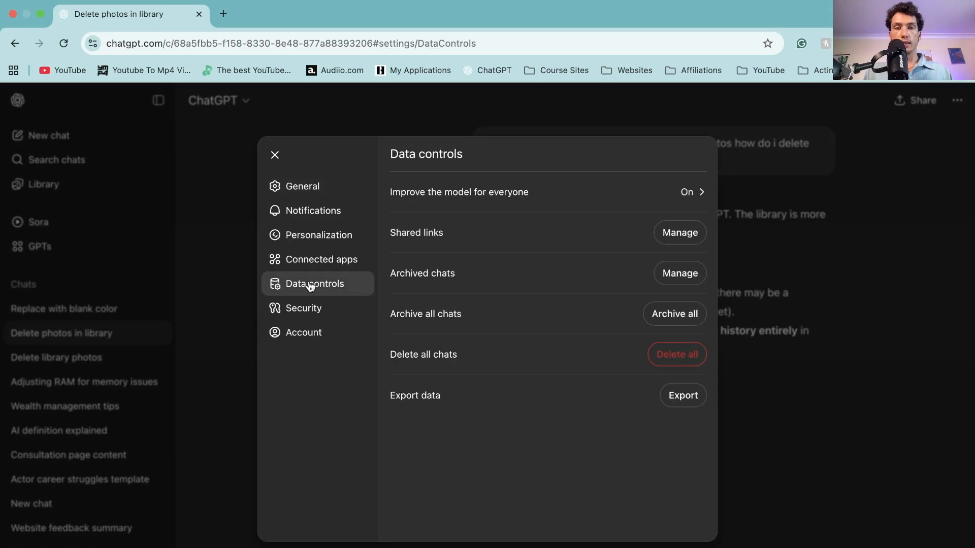
mouse_move(493, 356)
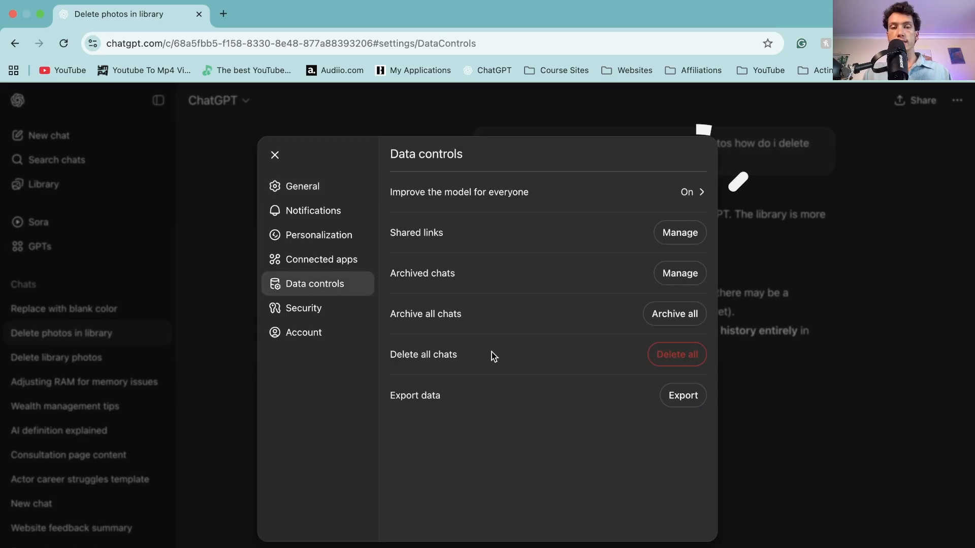
mouse_move(515, 354)
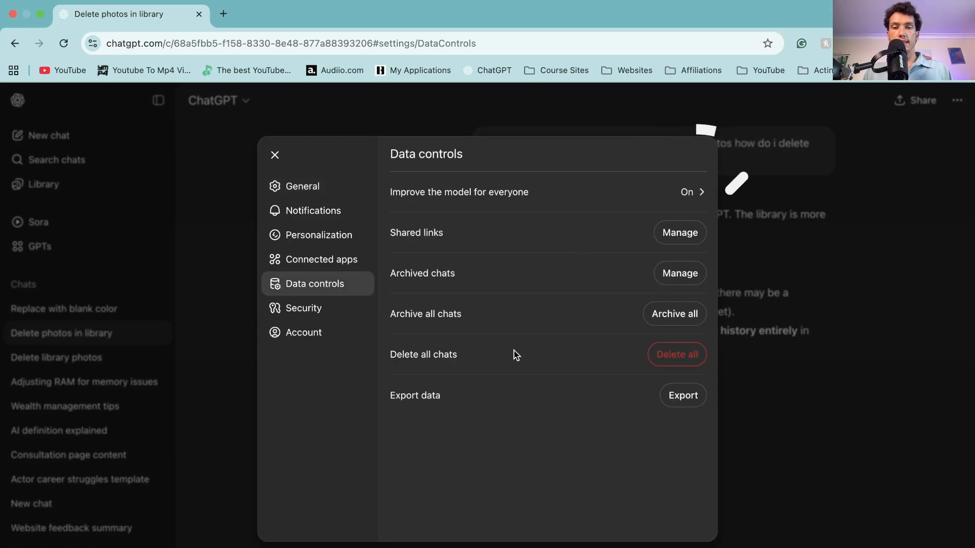
mouse_move(560, 334)
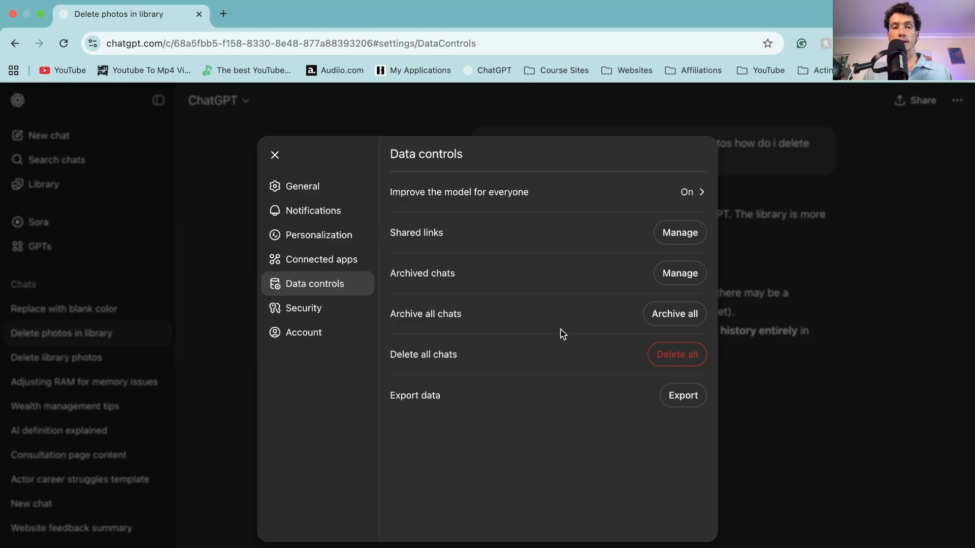
click(275, 155)
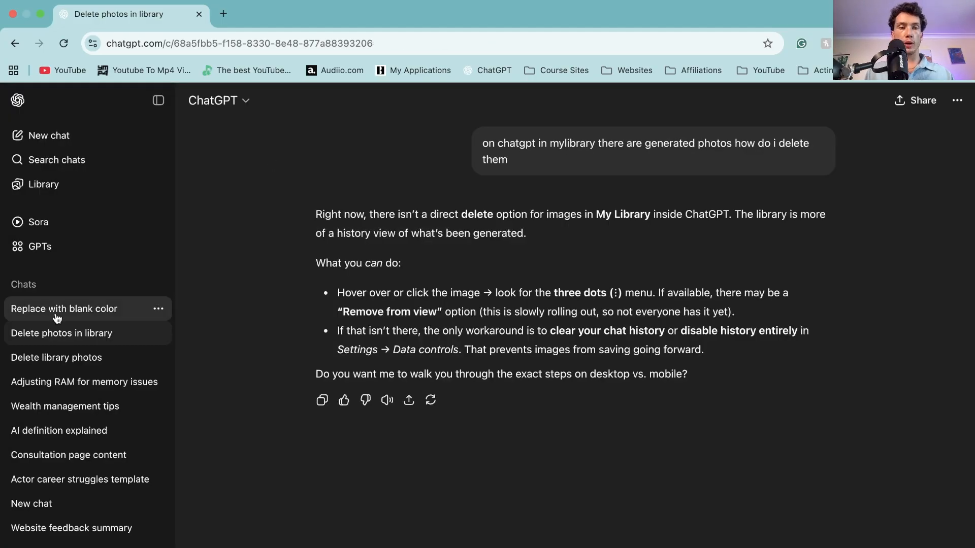
click(43, 184)
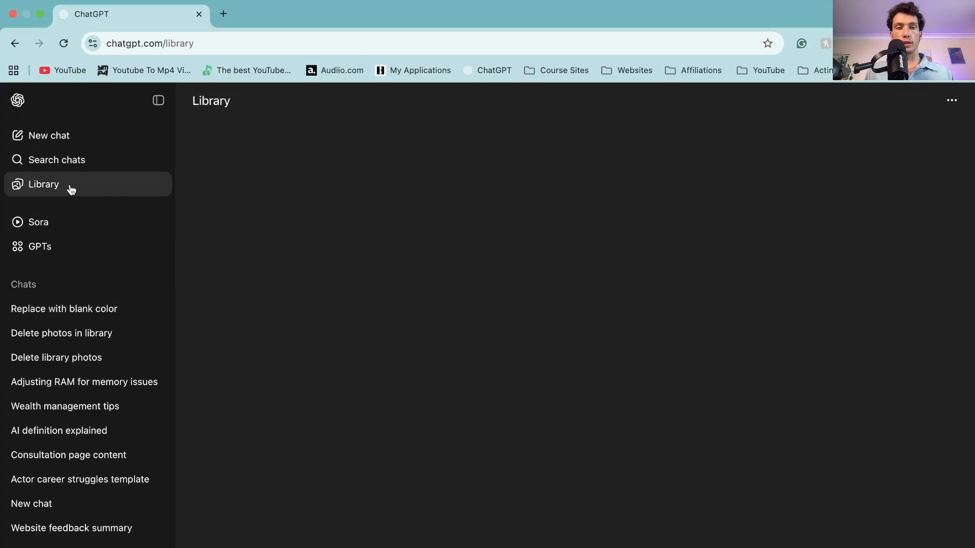